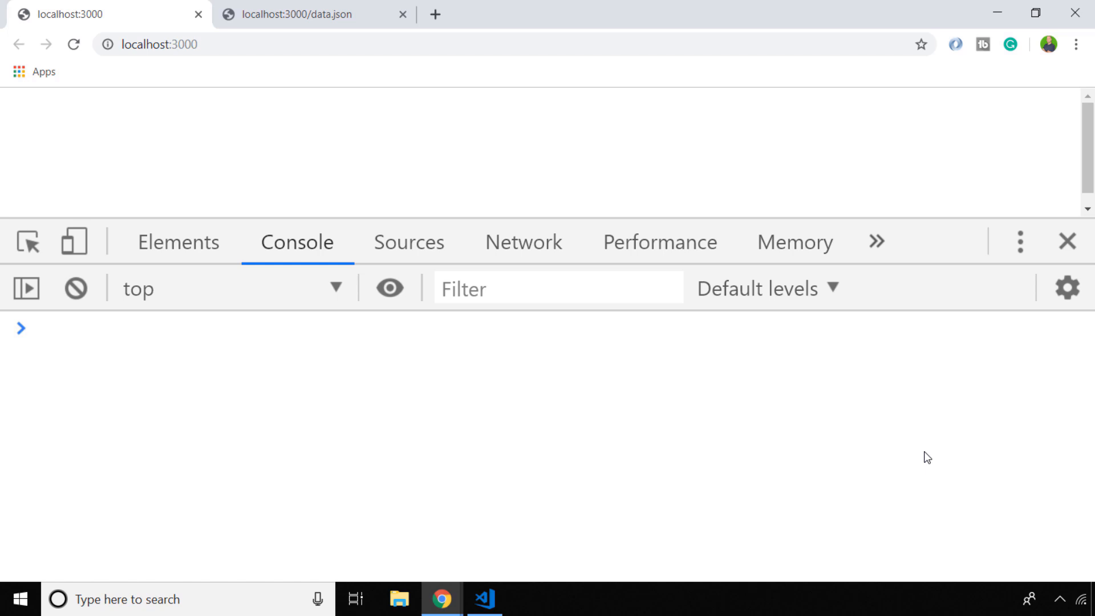
Enter window.addEventListener('keydown', (event) => { console.log(event) }) in the Console
{"action": "type", "text": "window"}
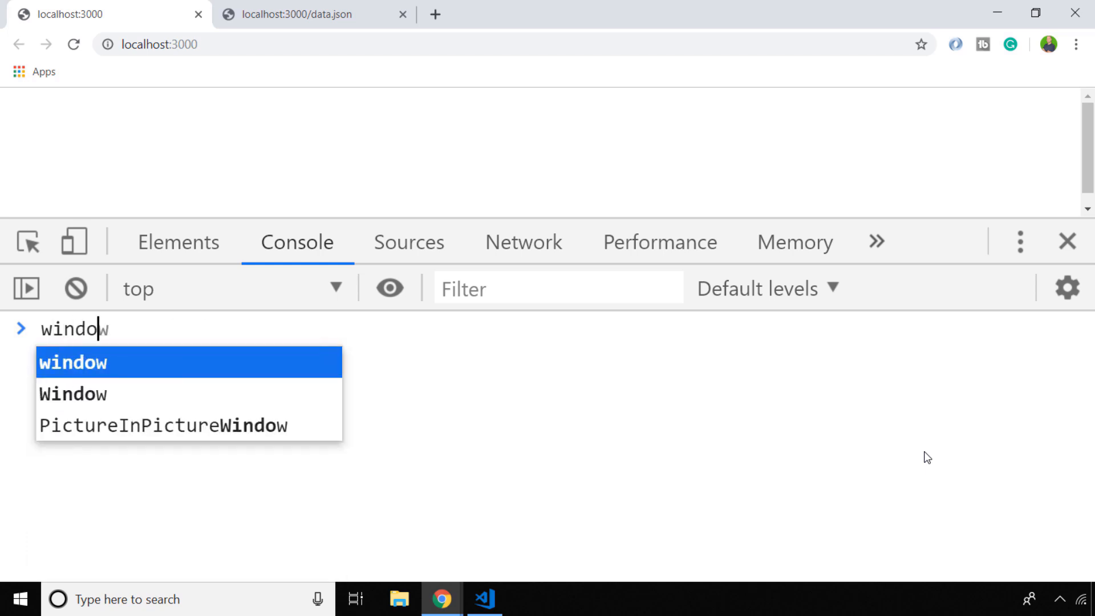
{"action": "type", "text": ".addEventListener('key"}
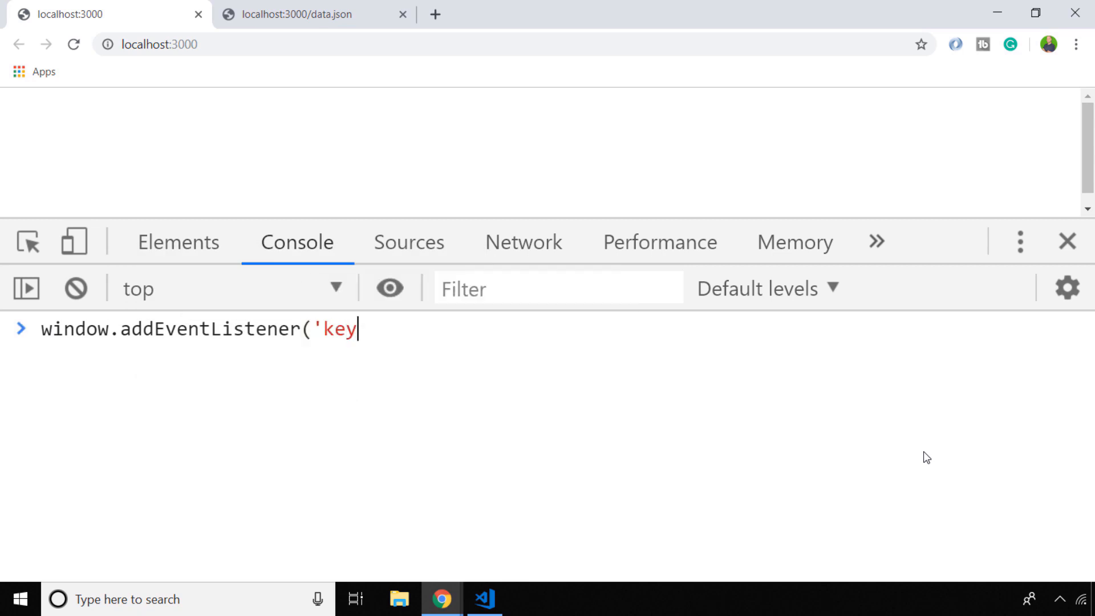
{"action": "type", "text": "down',"}
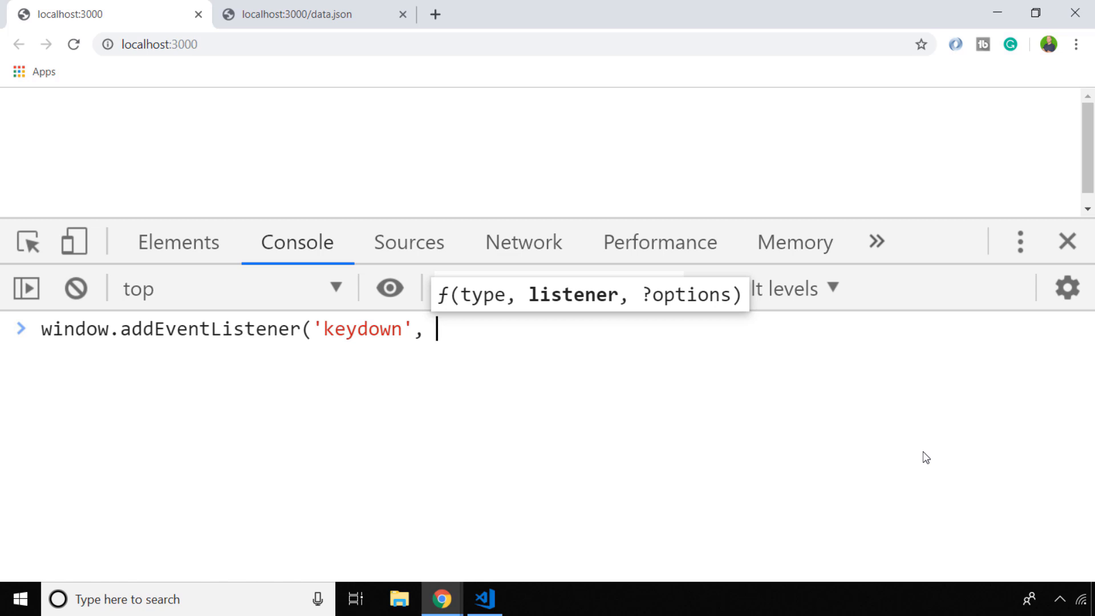
{"action": "type", "text": "(event) =>"}
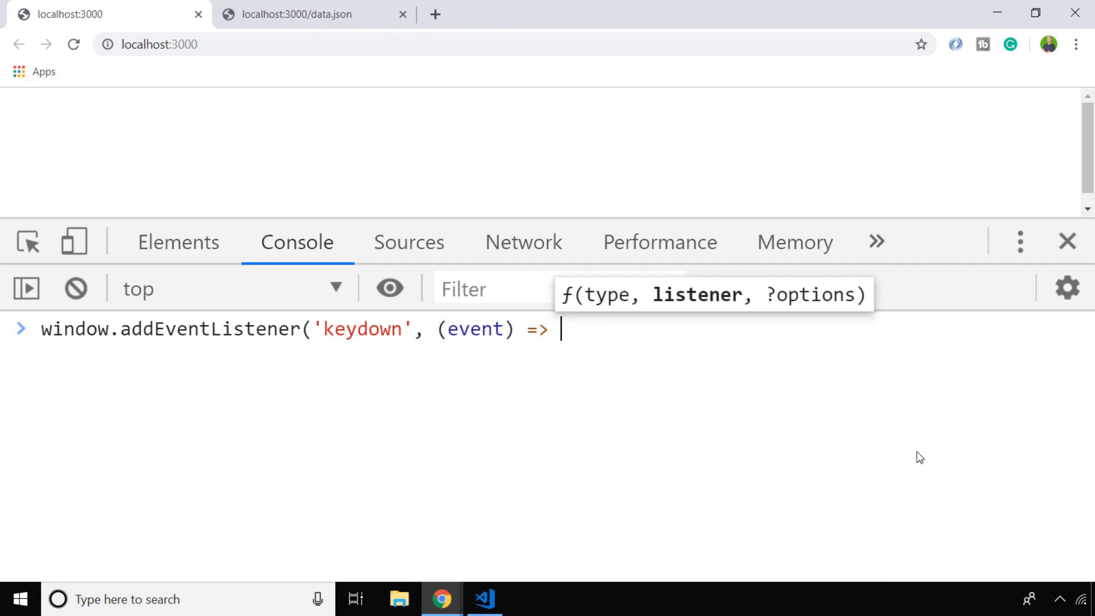
{"action": "type", "text": "{"}
{"action": "type", "text": "});"}
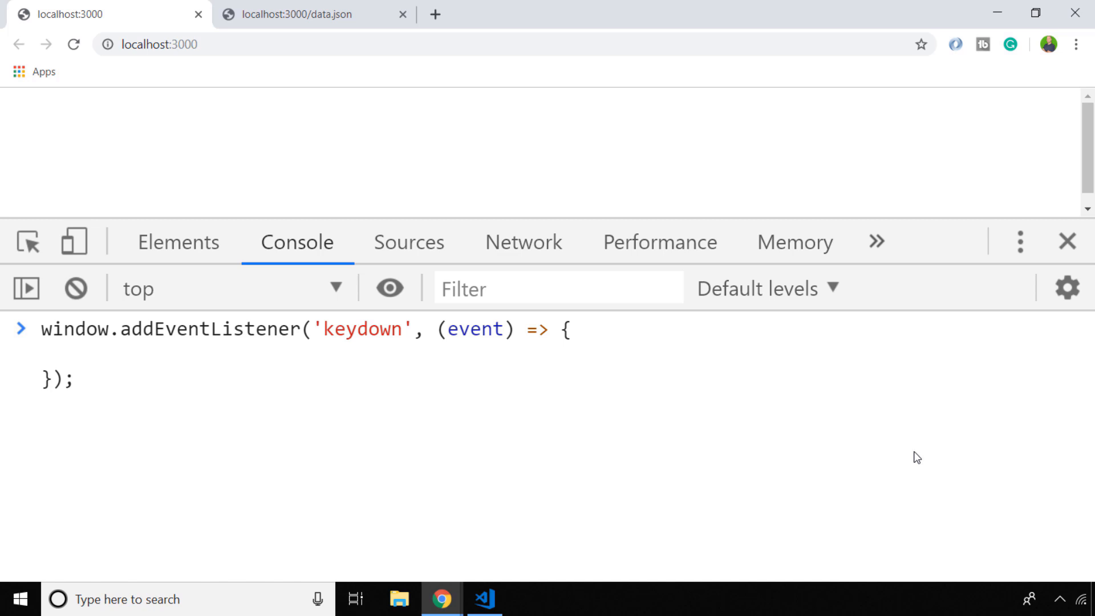
{"action": "type", "text": "console.log(event);"}
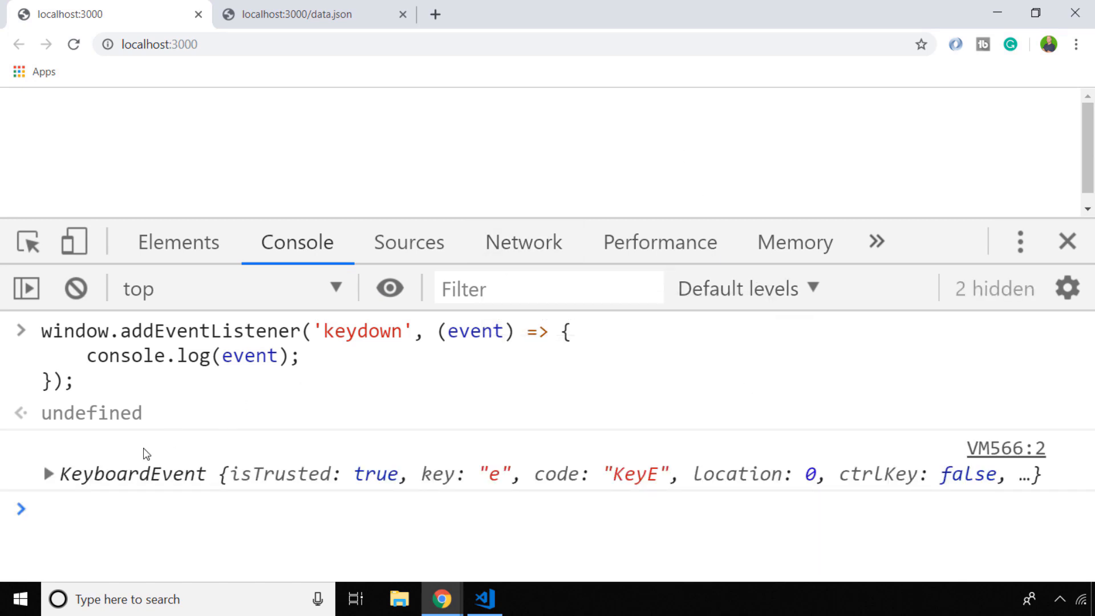
Expand the logged 'e' KeyboardEvent and scroll through key, keyCode 69, code and path
{"action": "left_click", "coordinate": [48, 474]}
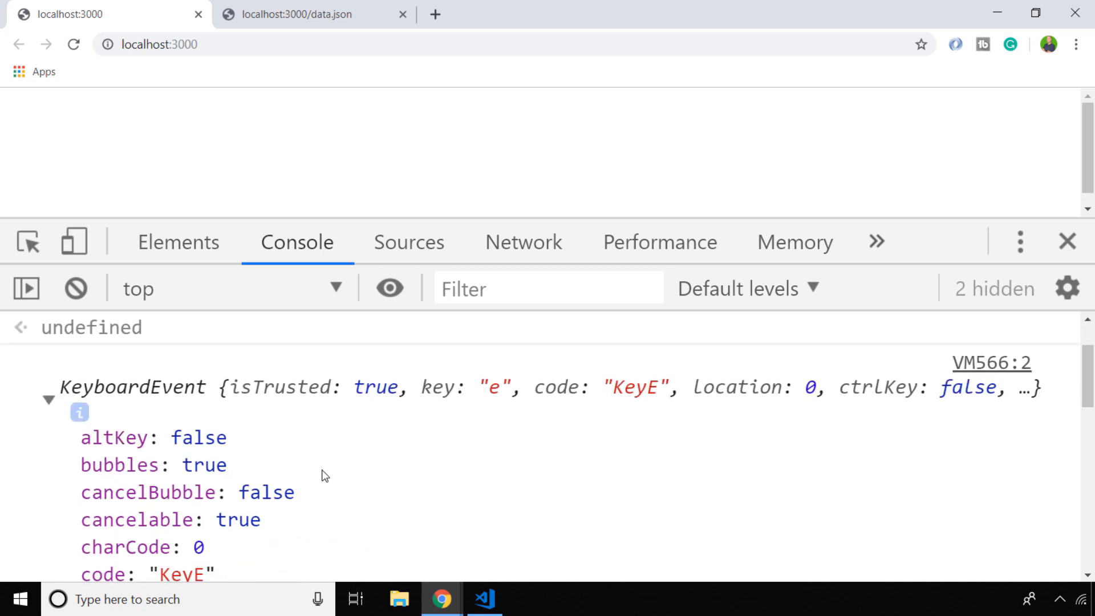
{"action": "scroll", "scroll_direction": "down", "scroll_amount": 3}
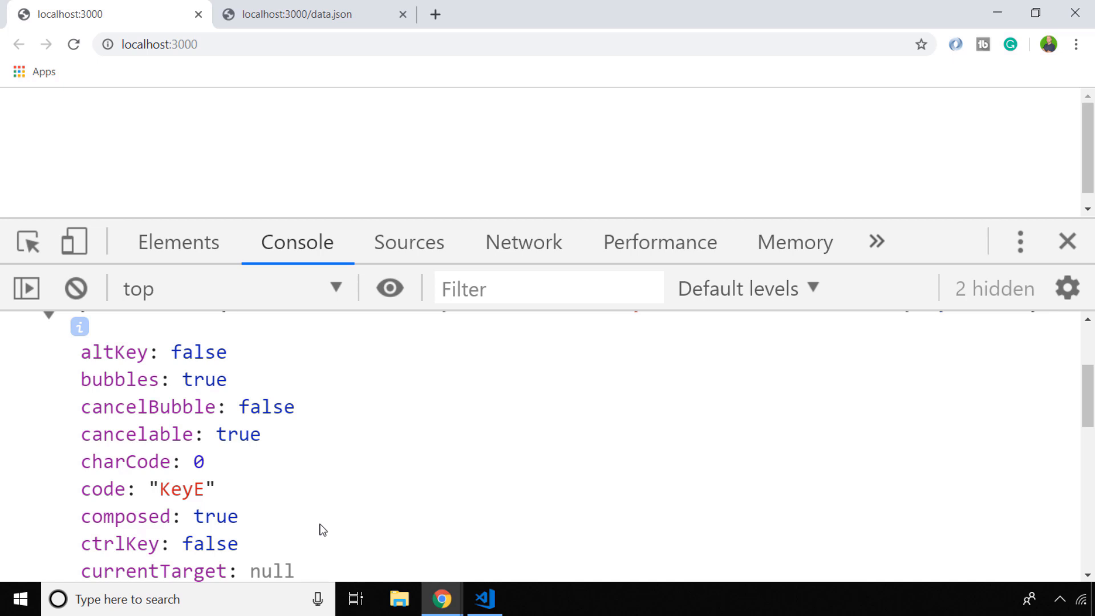
{"action": "scroll", "scroll_direction": "down", "scroll_amount": 3}
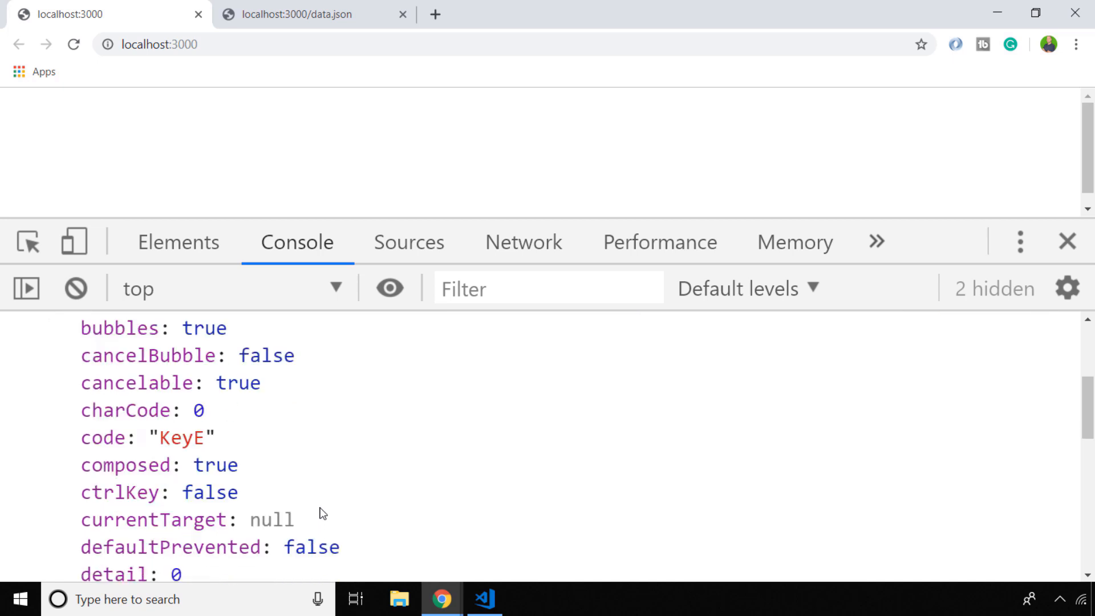
{"action": "scroll", "scroll_direction": "down", "scroll_amount": 3}
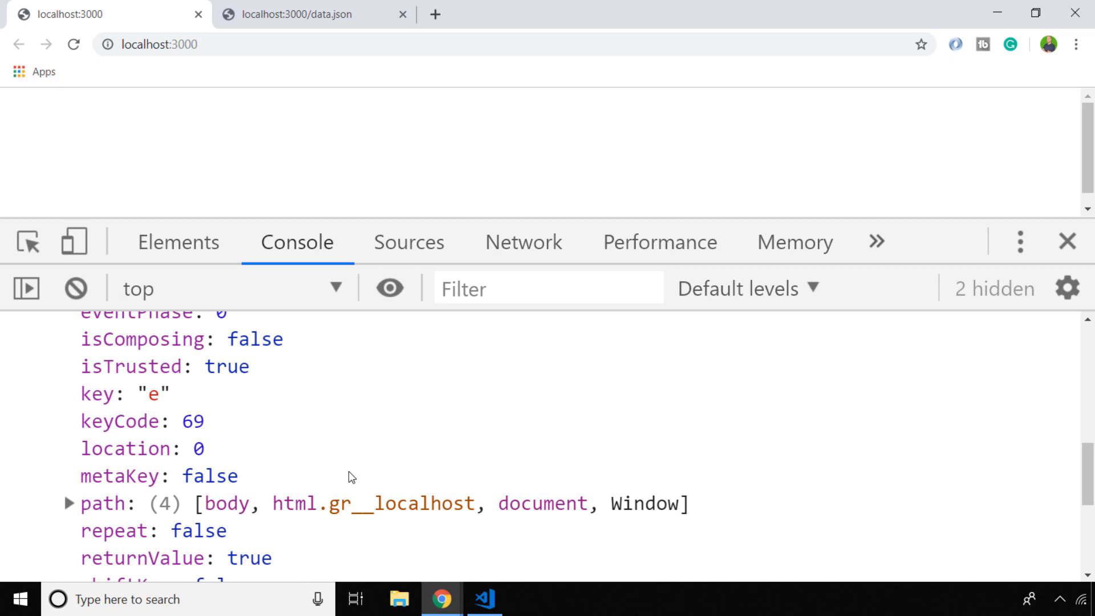
{"action": "mouse_move", "coordinate": [463, 364]}
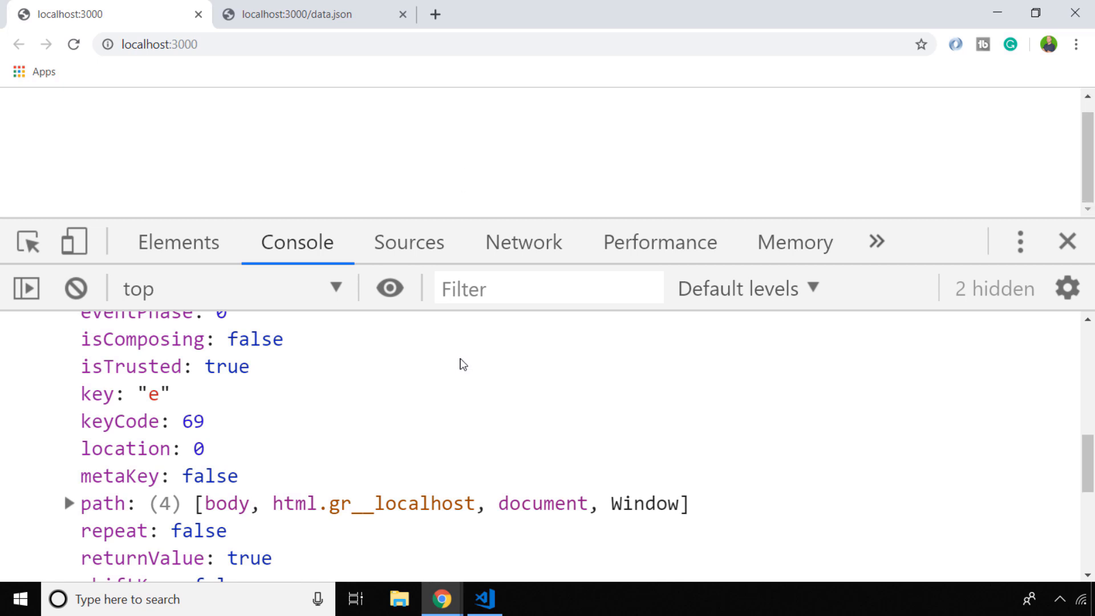
Log a Space key event, review its properties, then clear the console
{"action": "key", "text": "space"}
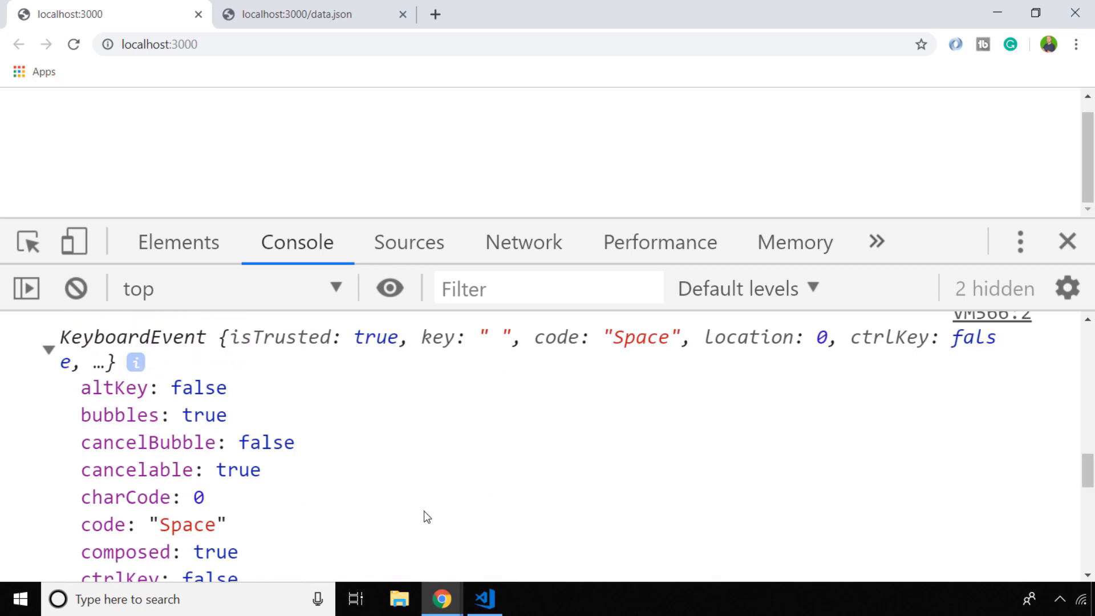
{"action": "scroll", "scroll_direction": "down", "scroll_amount": 3}
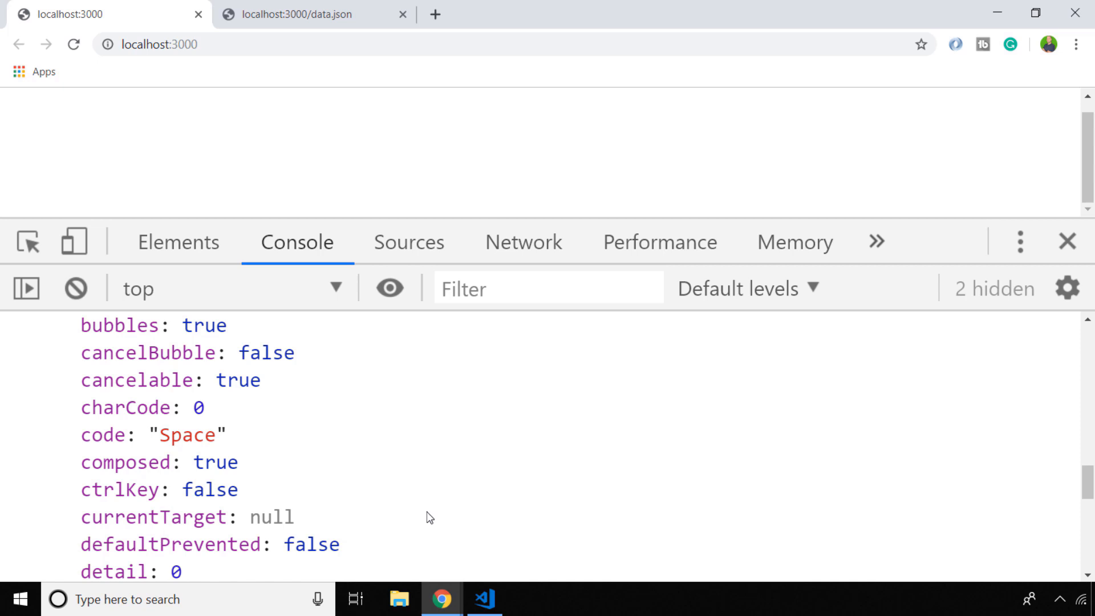
{"action": "mouse_move", "coordinate": [395, 562]}
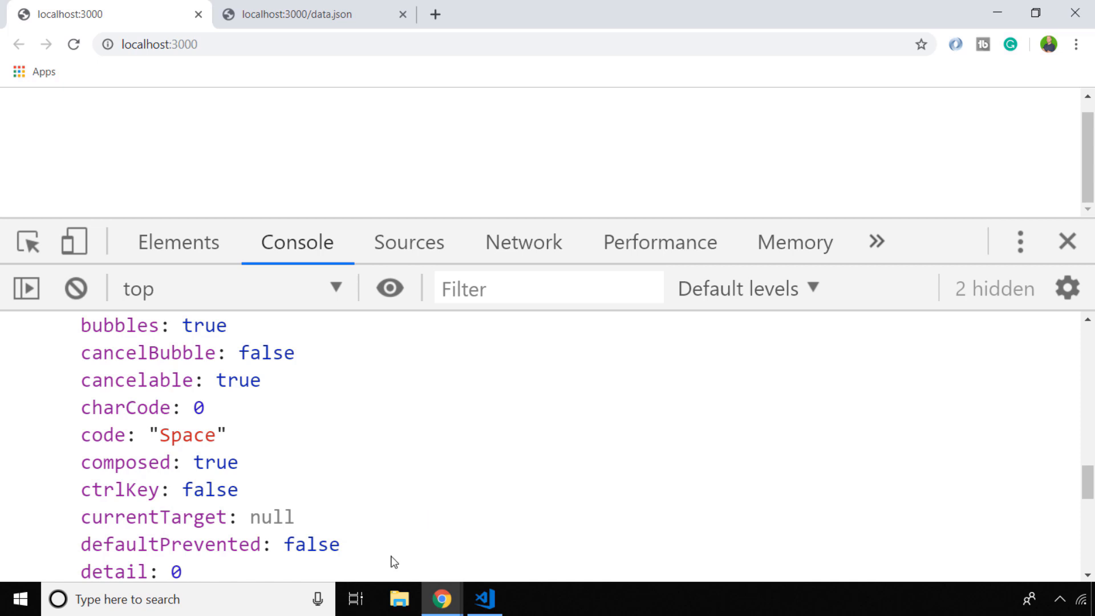
{"action": "double_click", "coordinate": [119, 490]}
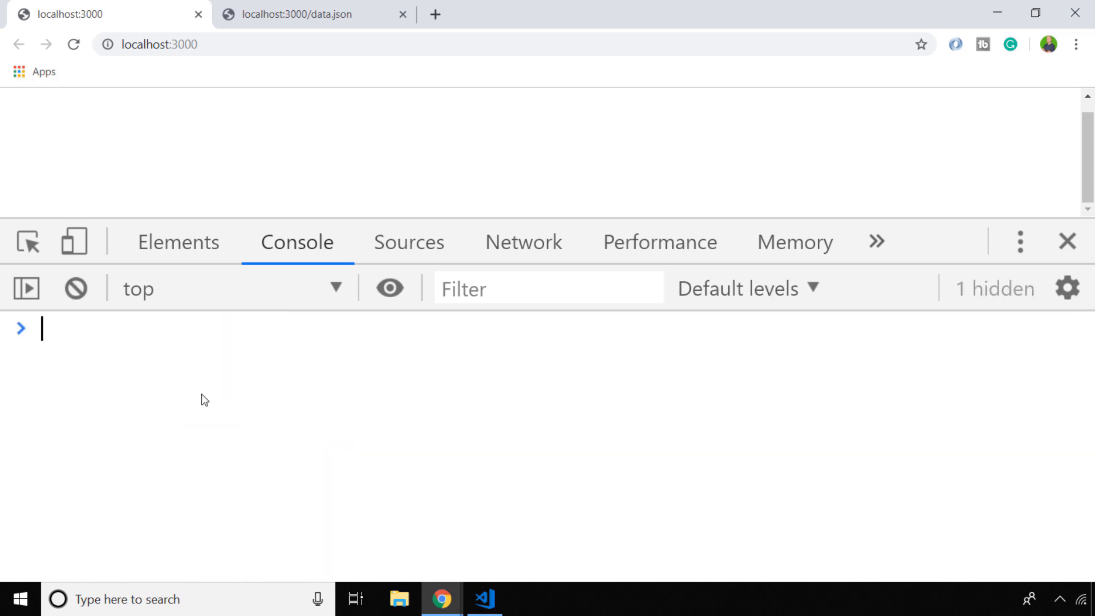
Run a keydown listener that on event.key === 's' && event.ctrlKey prevents default and alerts 'Save complete', then test Ctrl+S
{"action": "type", "text": "window.addEventListener('keydown', (event) => {"}
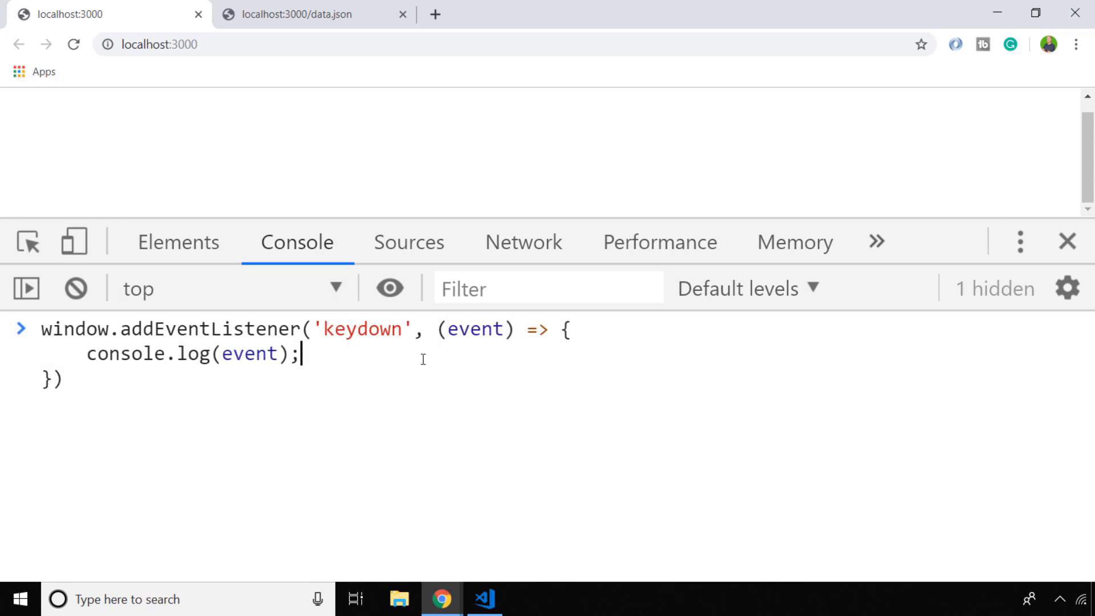
{"action": "type", "text": "if (event.key === 's'"}
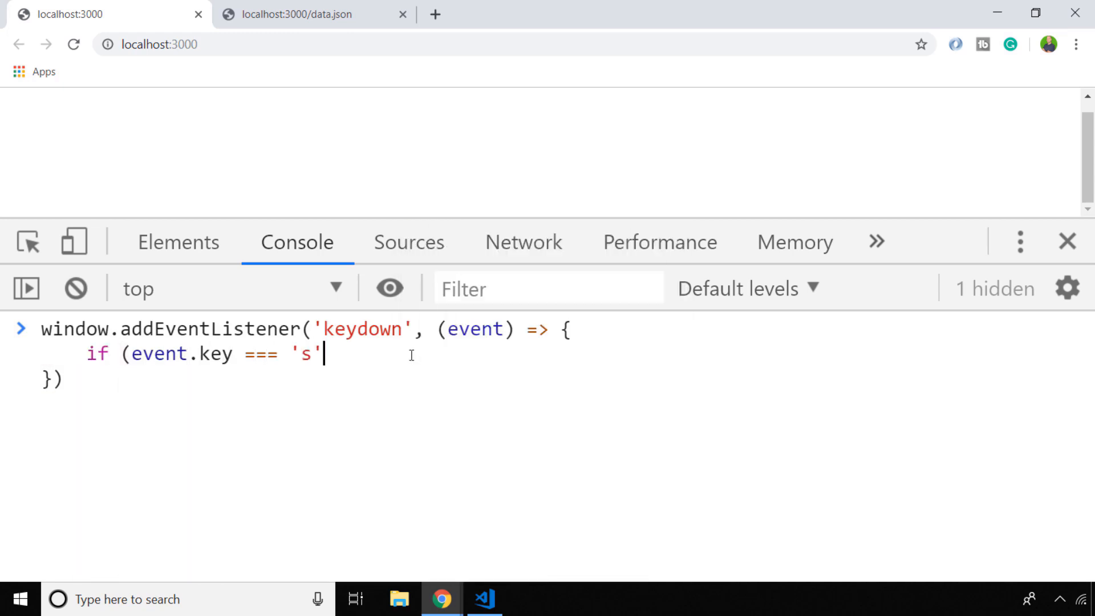
{"action": "type", "text": "&& ctrl.ke"}
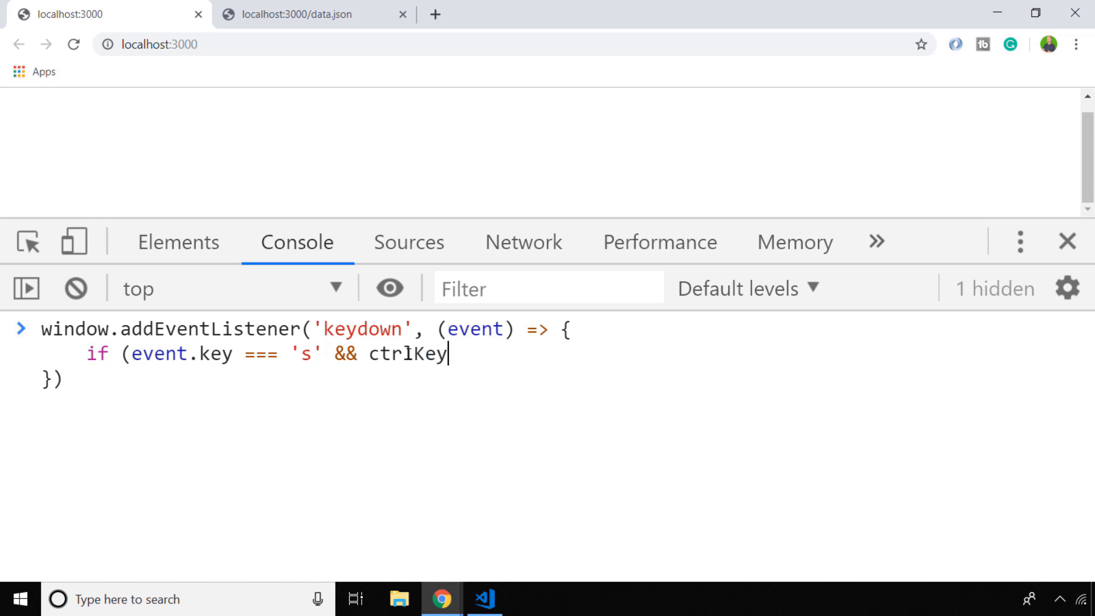
{"action": "type", "text": "event.ctrlKey) {"}
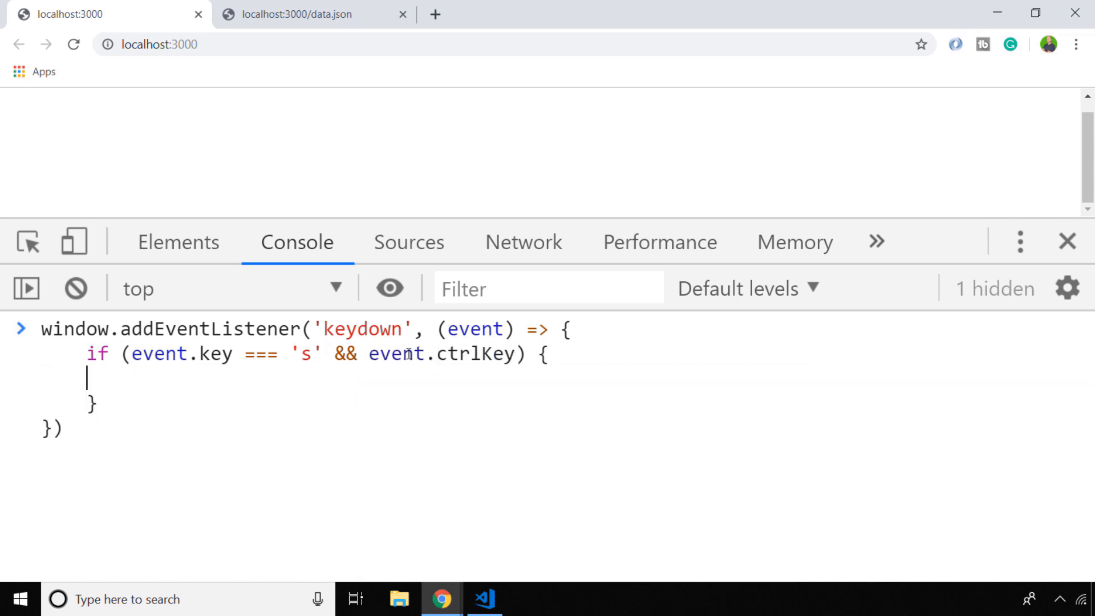
{"action": "type", "text": "event.preventDefault();"}
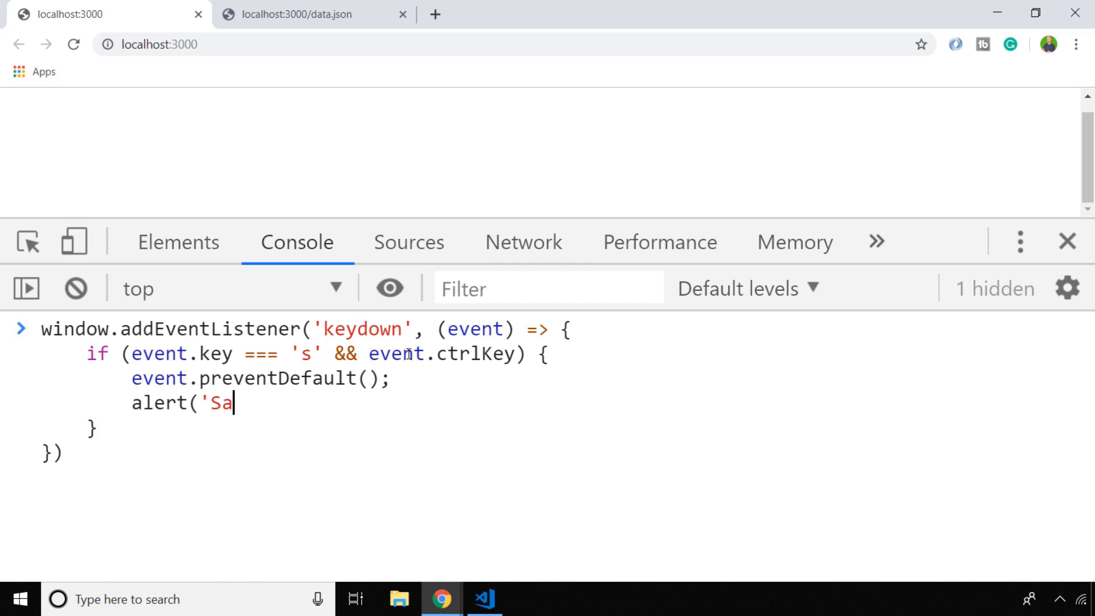
{"action": "type", "text": "ve complete');"}
{"action": "key", "text": "Enter"}
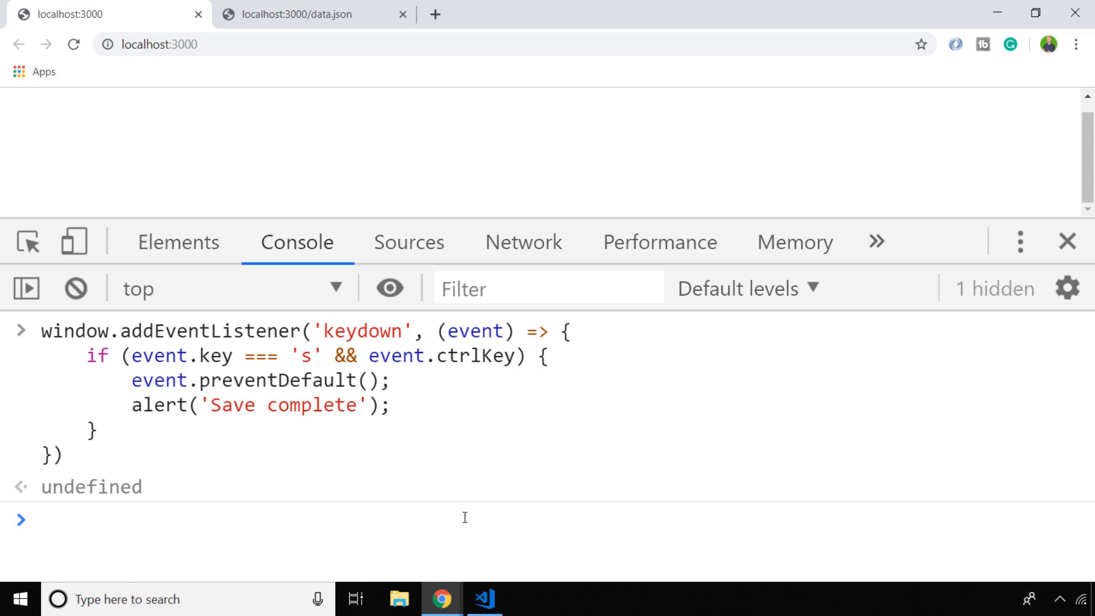
{"action": "key", "text": "ctrl+s"}
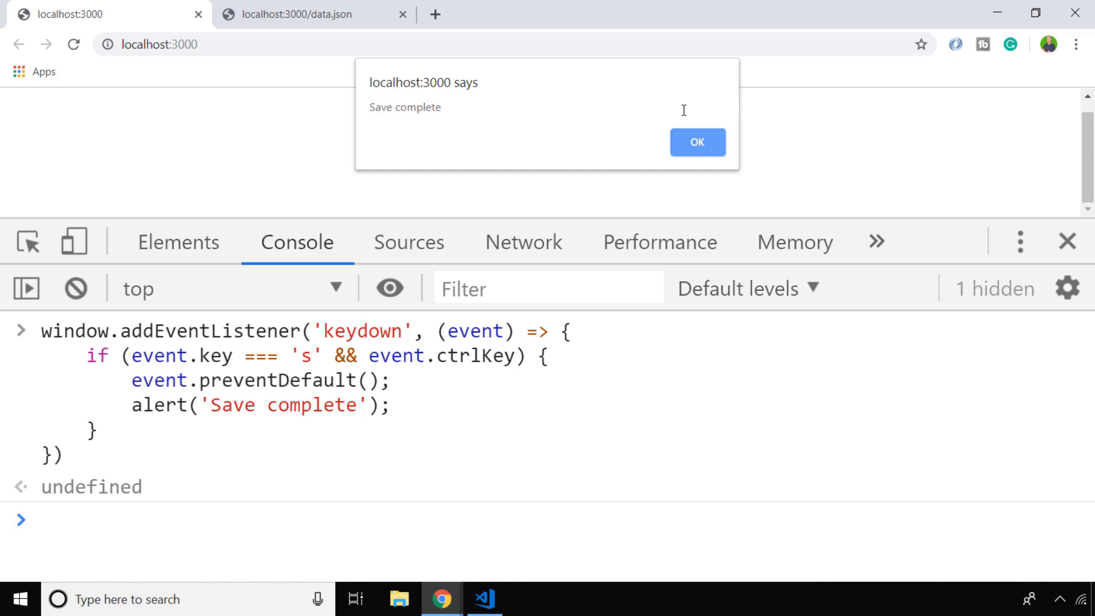